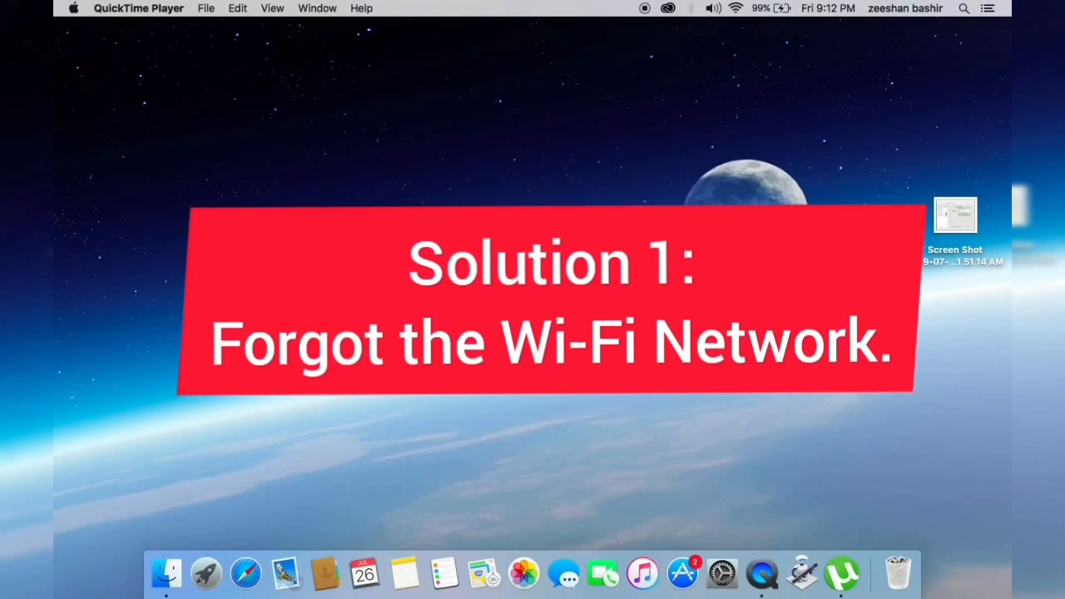
Open System Preferences' Network pane with Wi-Fi selected, connected to Apple
click(75, 8)
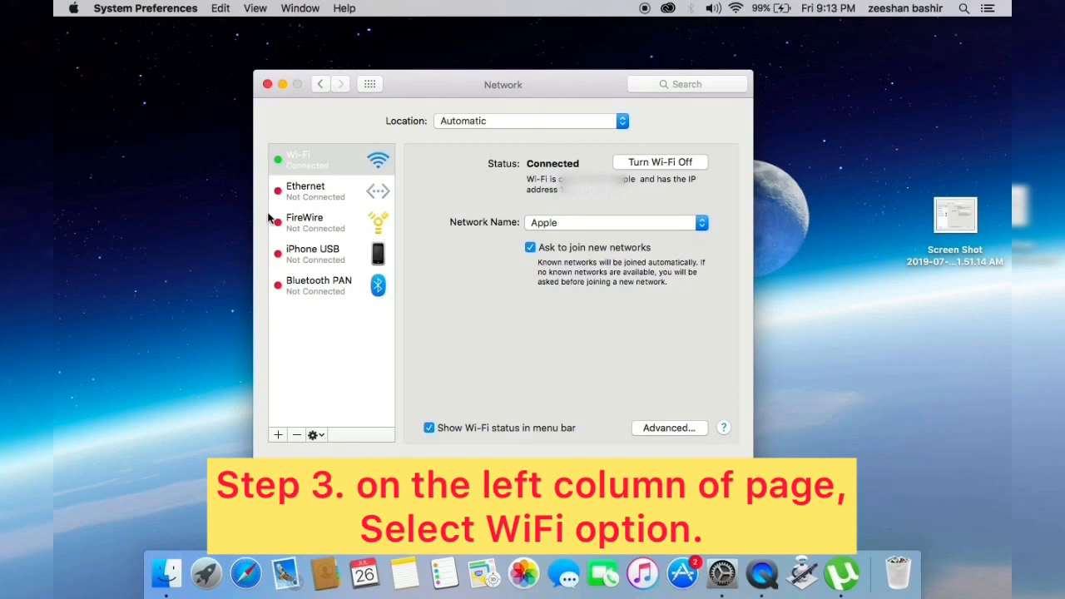
Remove the Apple network from the Wi-Fi preferred networks list
click(669, 428)
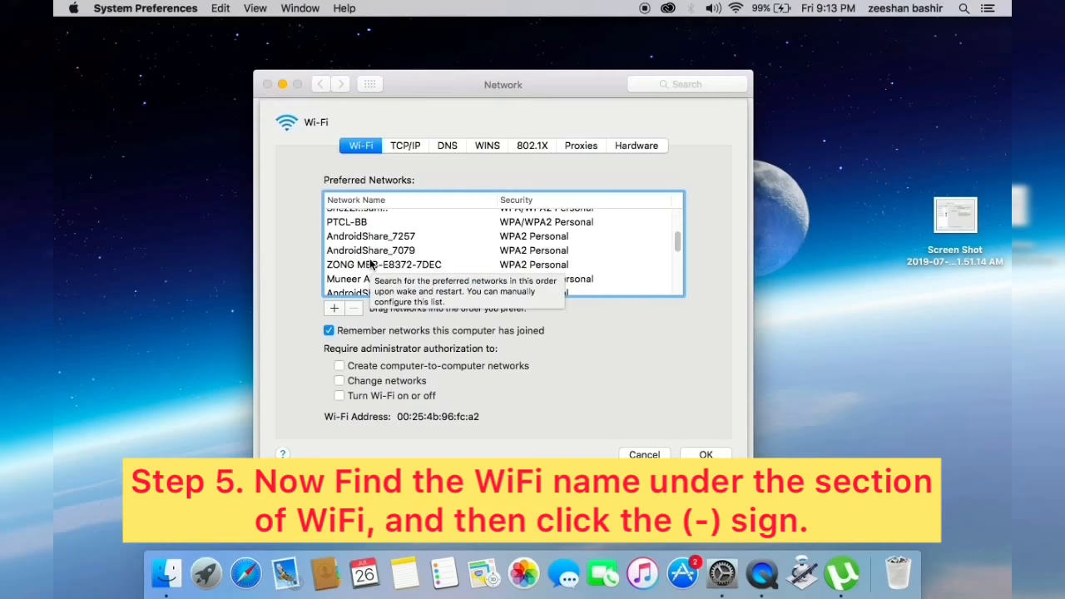
click(349, 288)
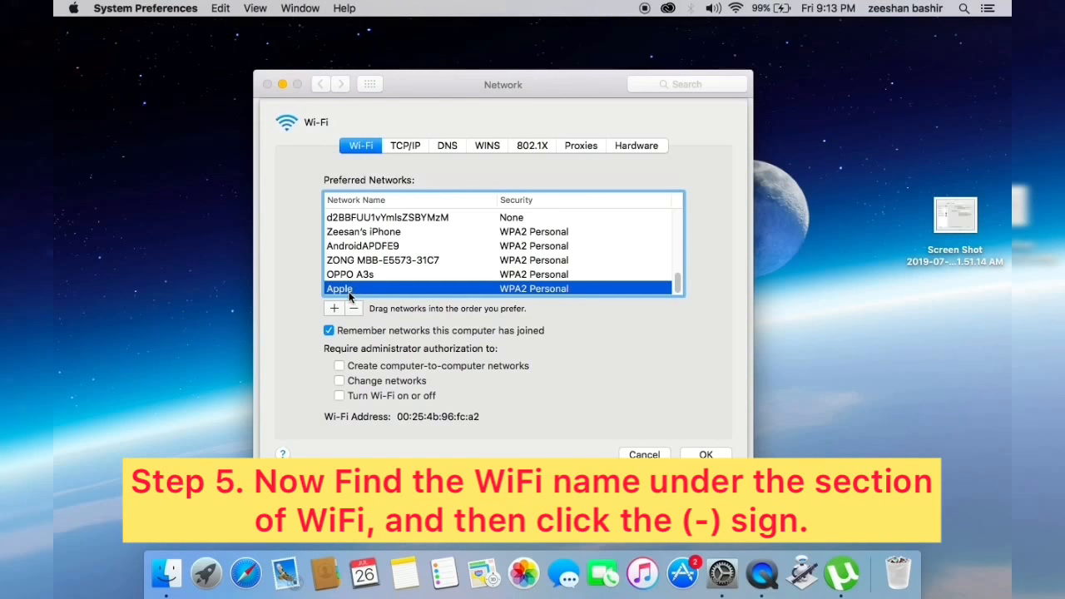
click(705, 453)
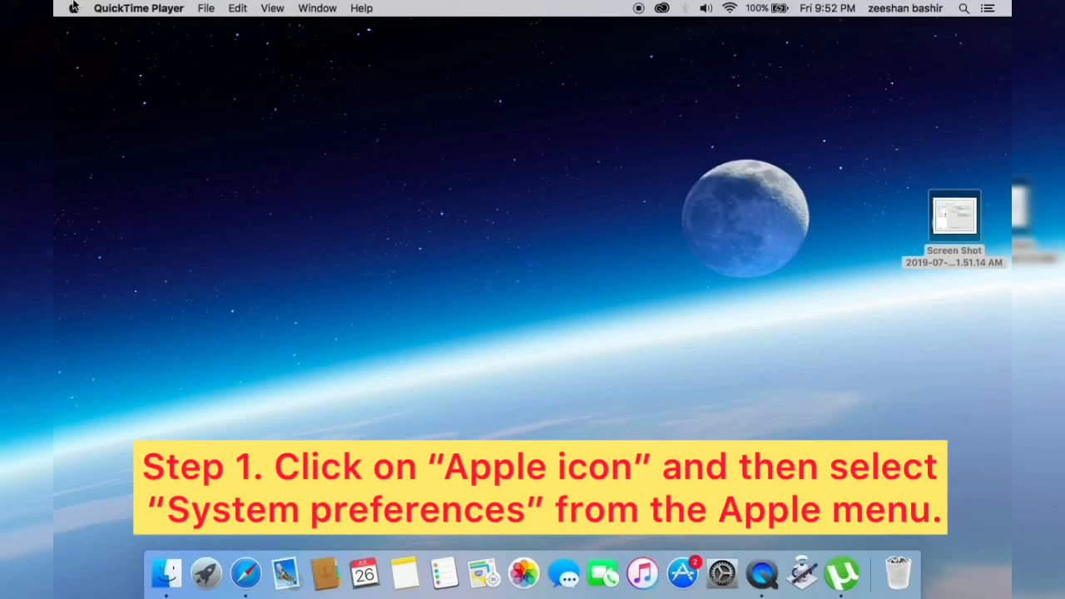
Show the DNS section of the advanced Wi-Fi network settings
click(74, 7)
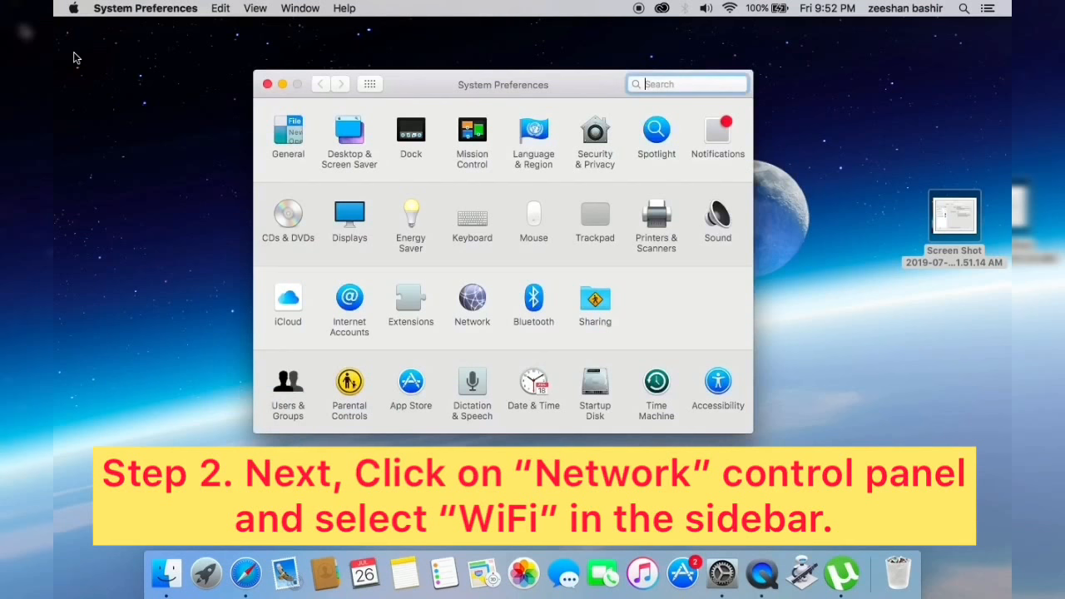
click(472, 297)
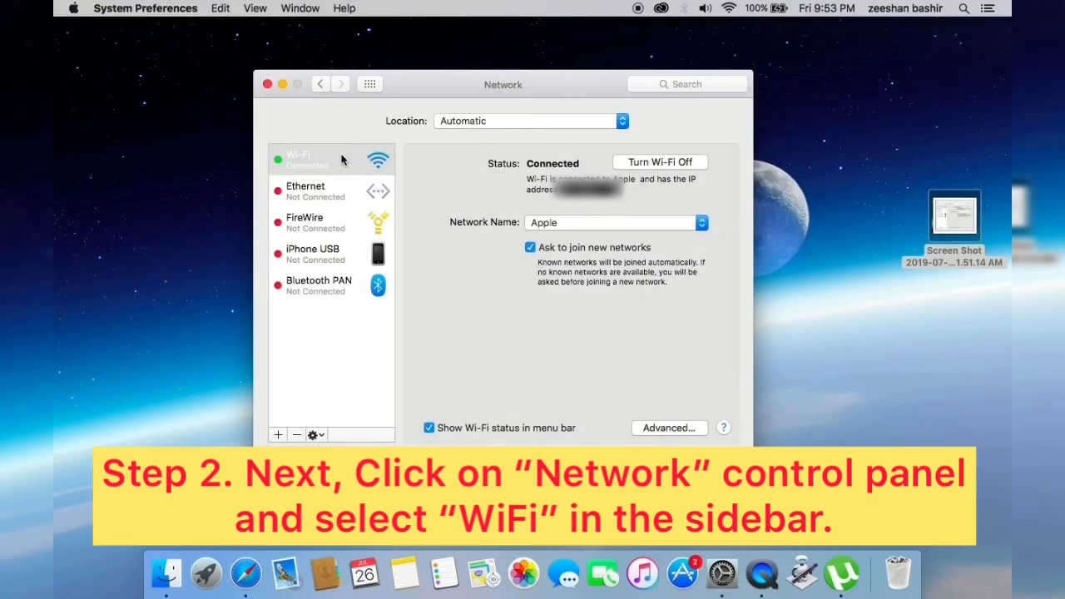
click(668, 427)
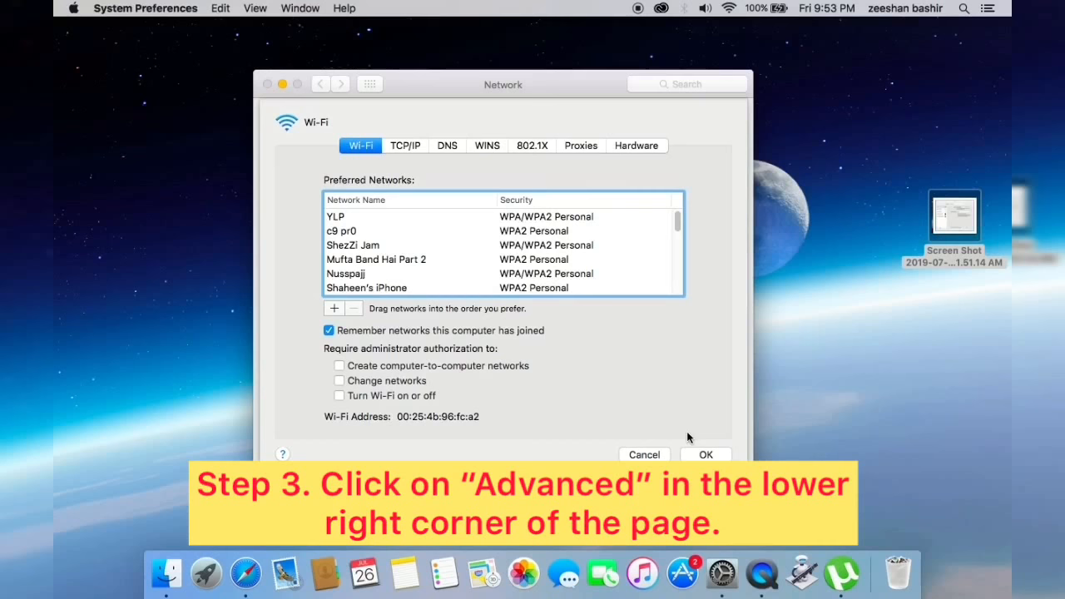
click(445, 145)
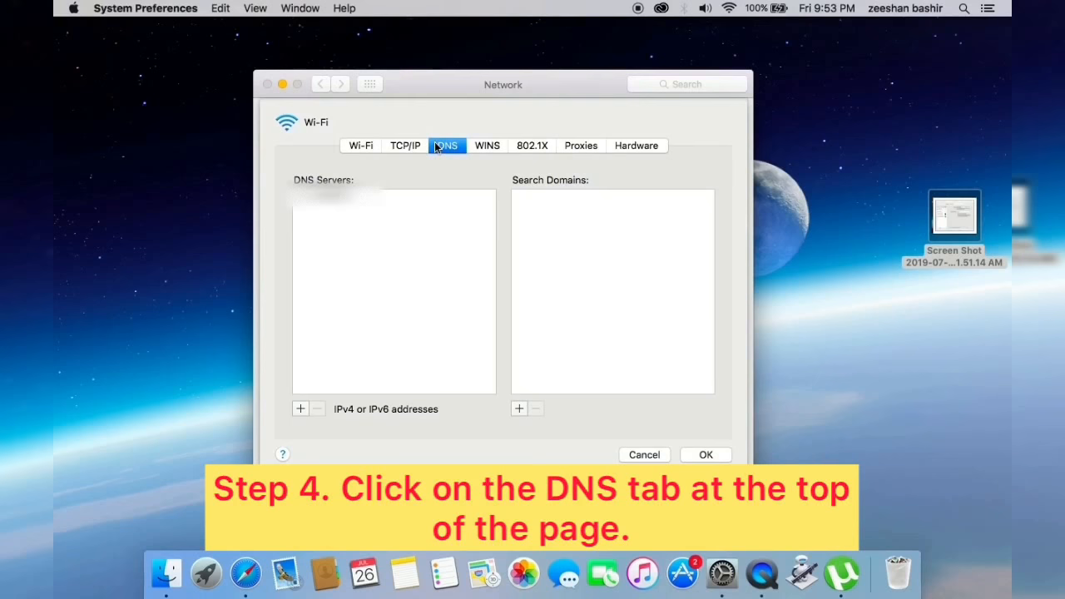
Add DNS servers 8.8.8.8 and 8.8.4.4 to Wi-Fi and confirm
click(301, 409)
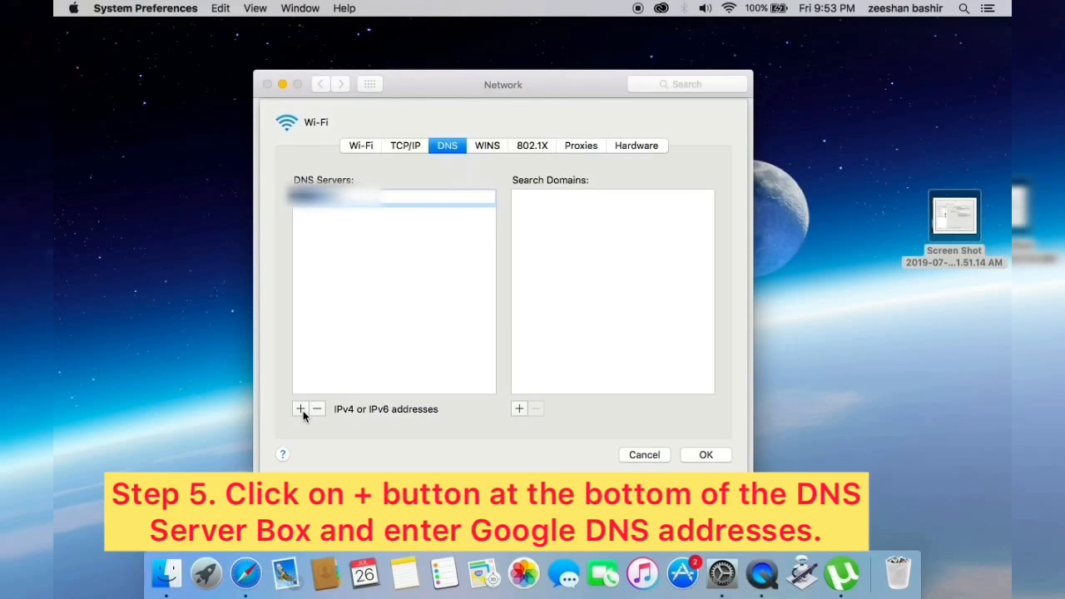
text(8.8.)
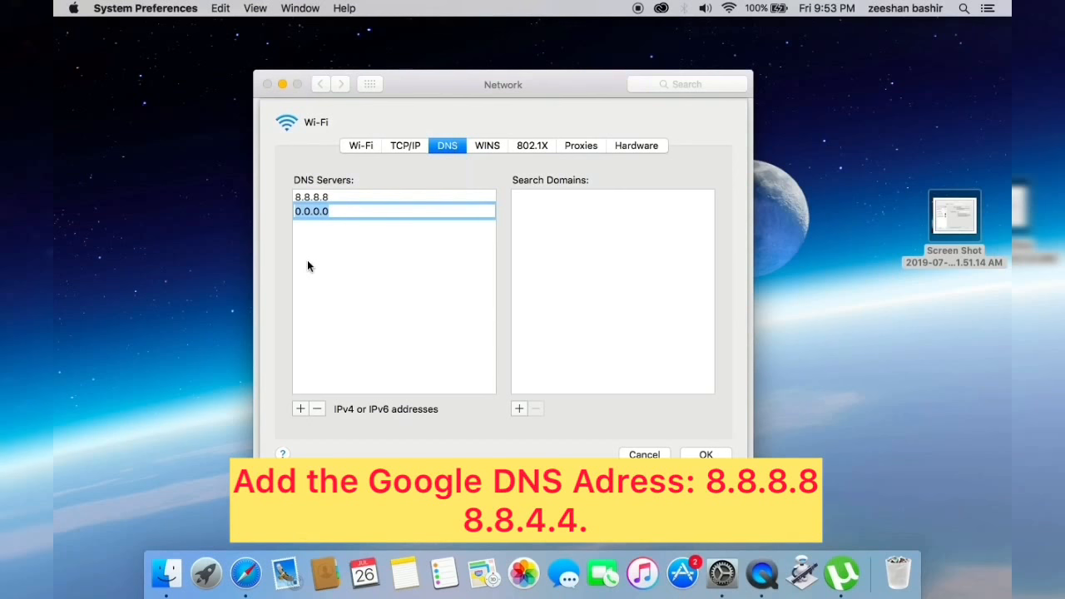
text(8.8.4.4)
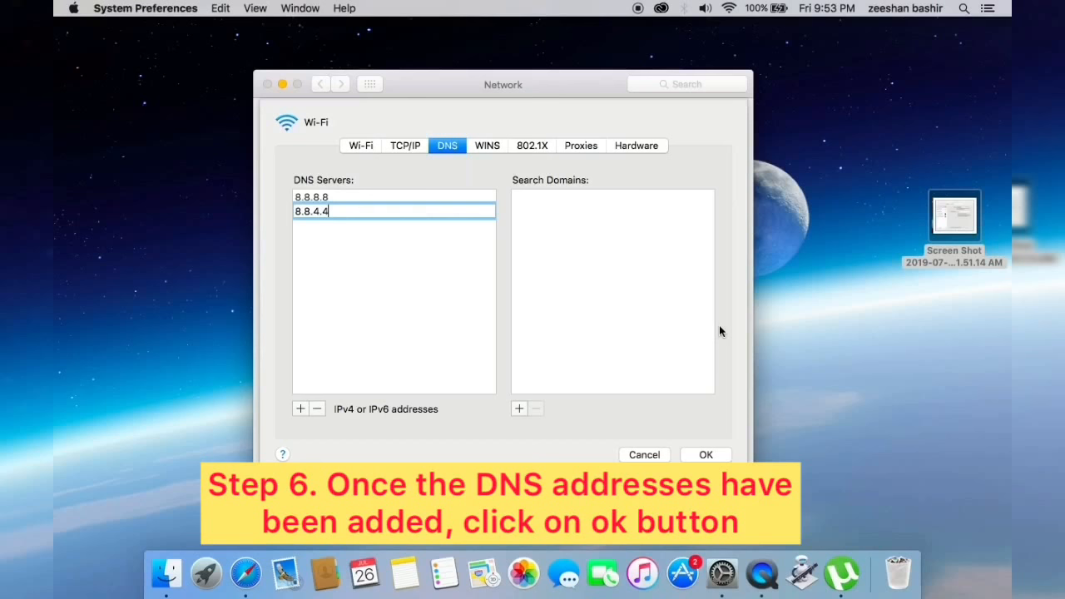
click(705, 455)
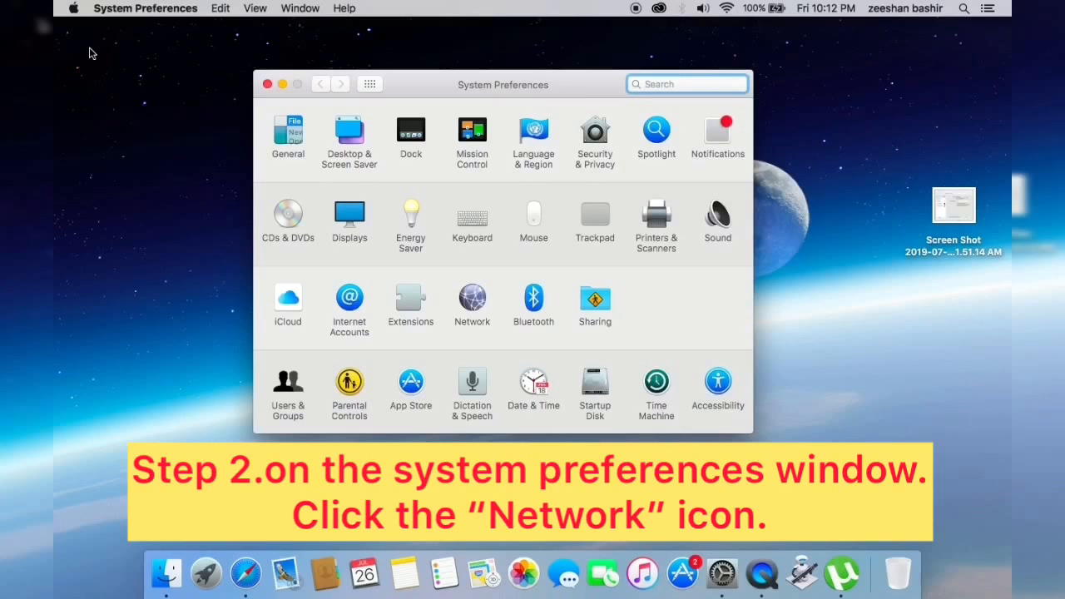
Switch the Network location from labeda to Automatic
click(471, 298)
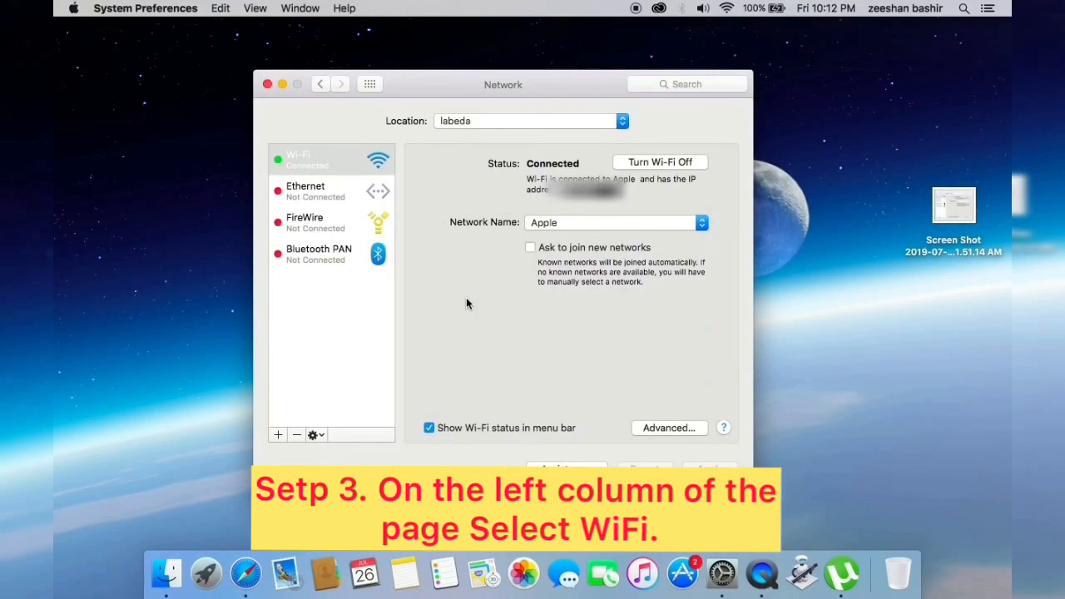
click(330, 159)
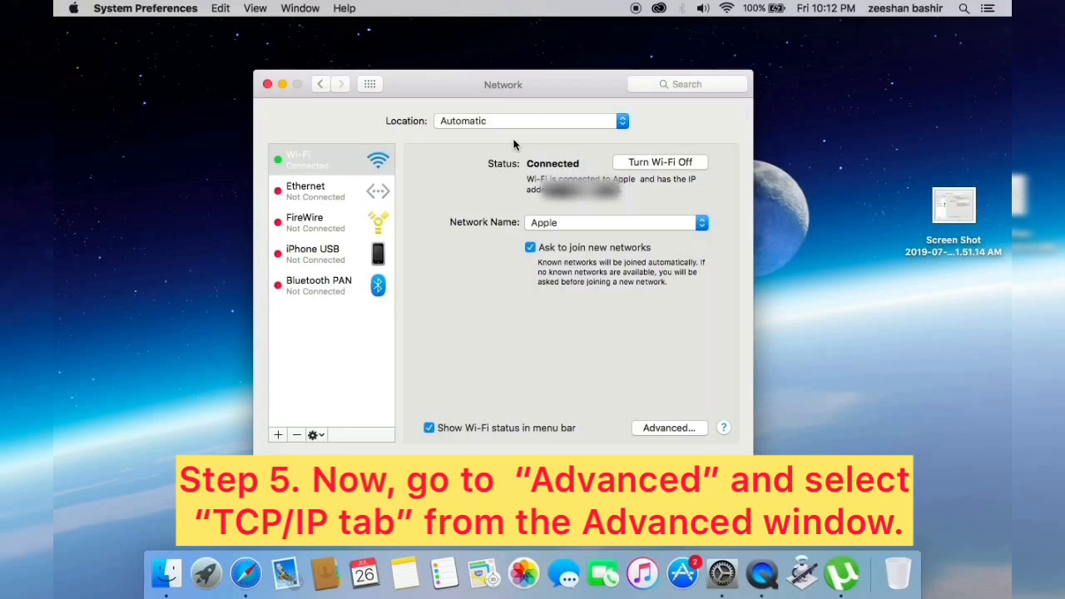
Renew the Wi-Fi DHCP lease from the TCP/IP settings and confirm
click(669, 427)
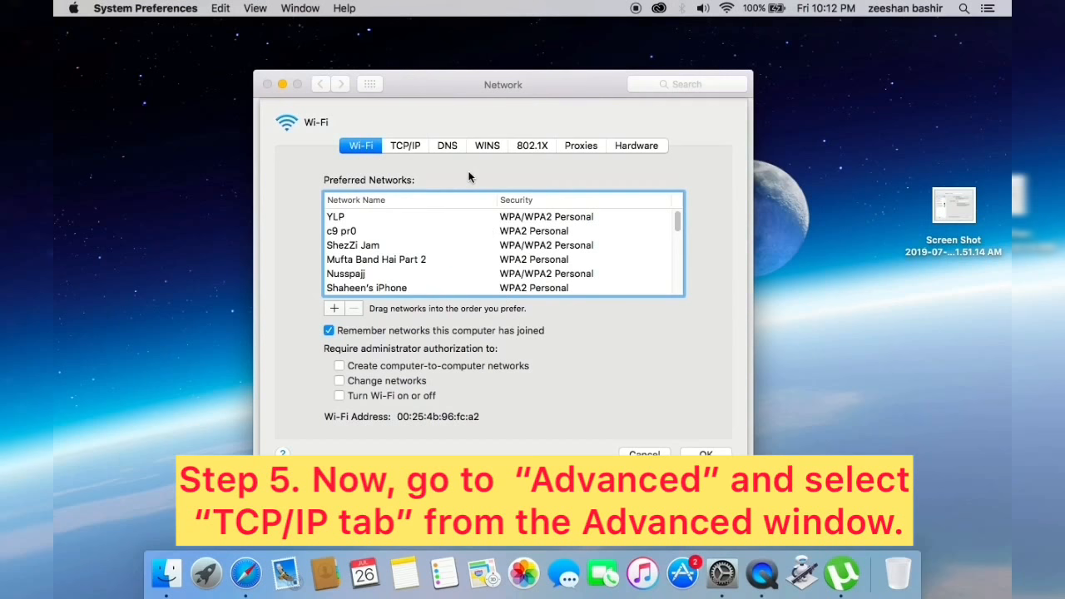
click(405, 145)
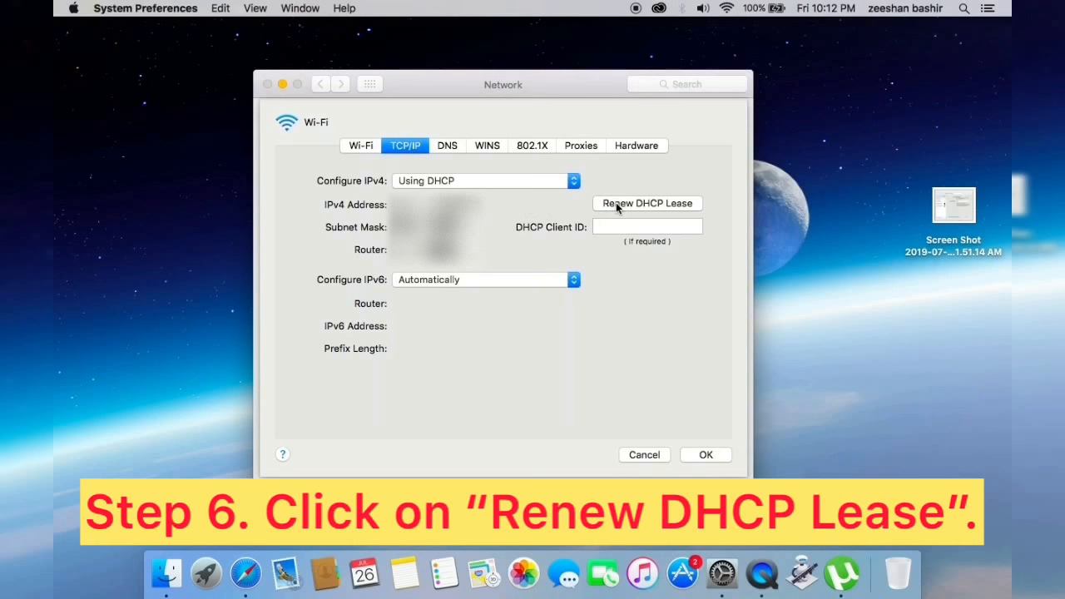
click(706, 454)
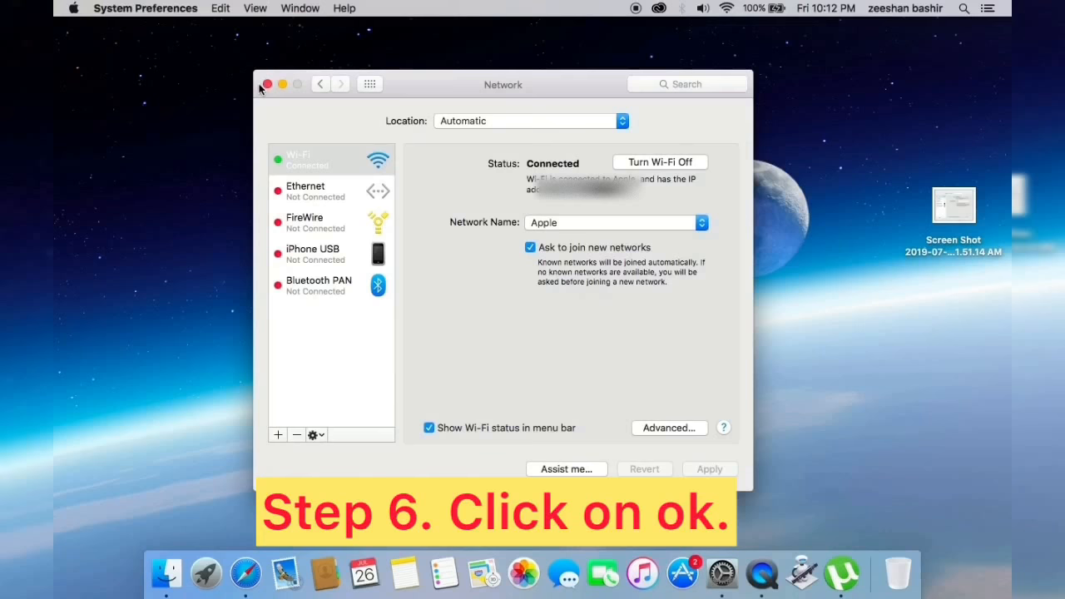